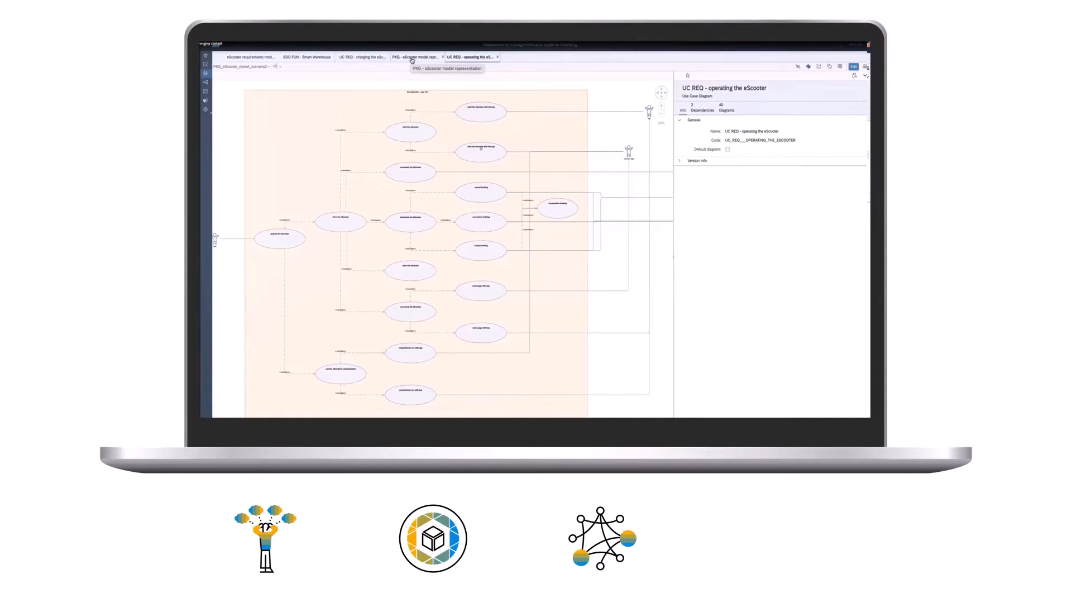
Switch to the PKG - eScooter model representation diagram on the way to the launchpad home
left_click(247, 57)
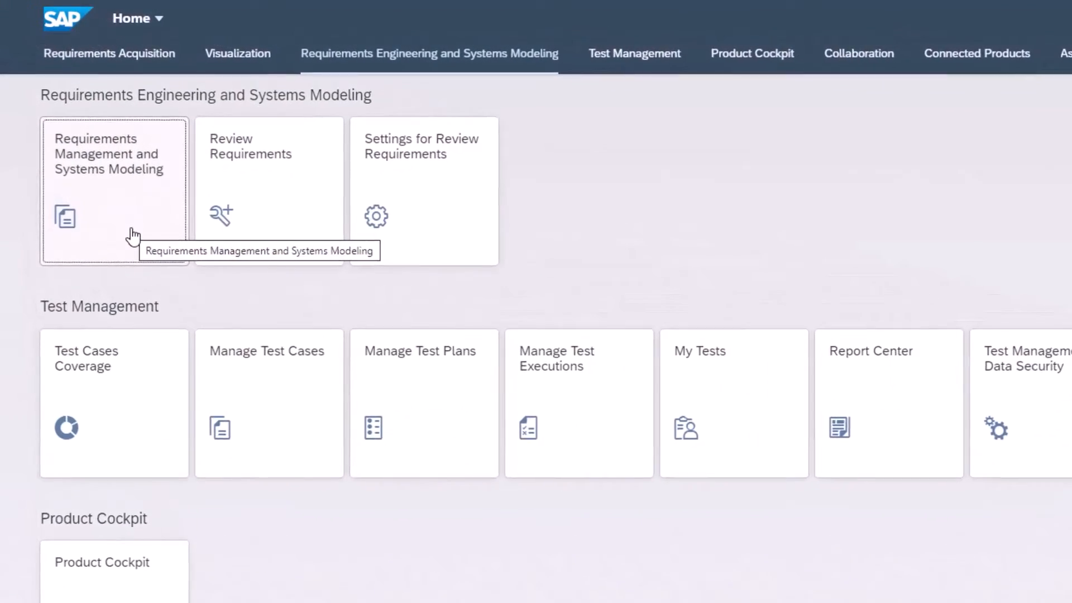
Launch Requirements Management and Systems Modeling, landing on the eScooter SysML package diagram
left_click(114, 191)
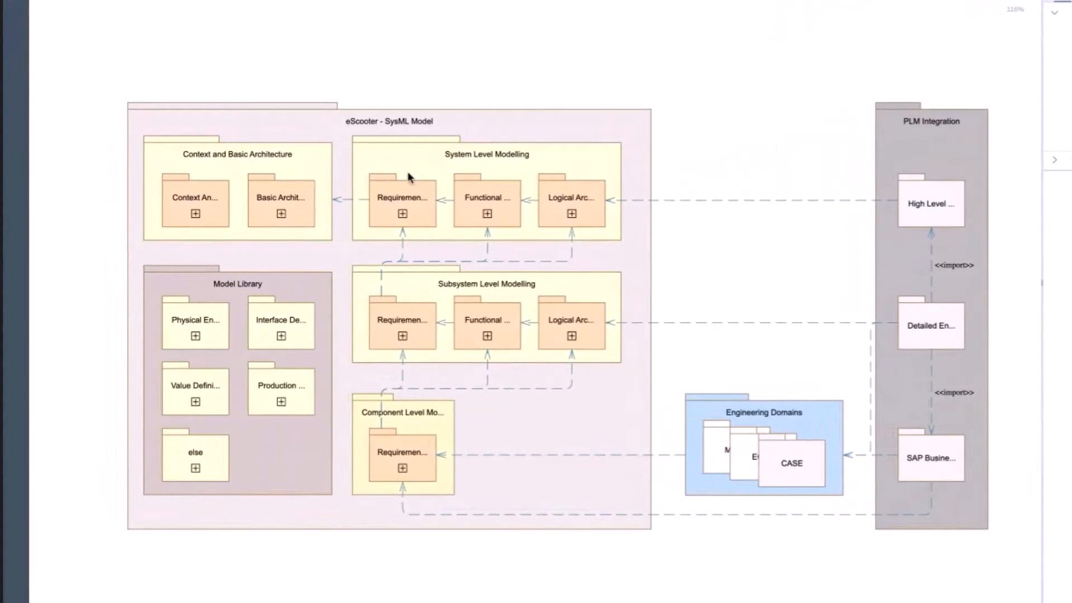
mouse_move(581, 205)
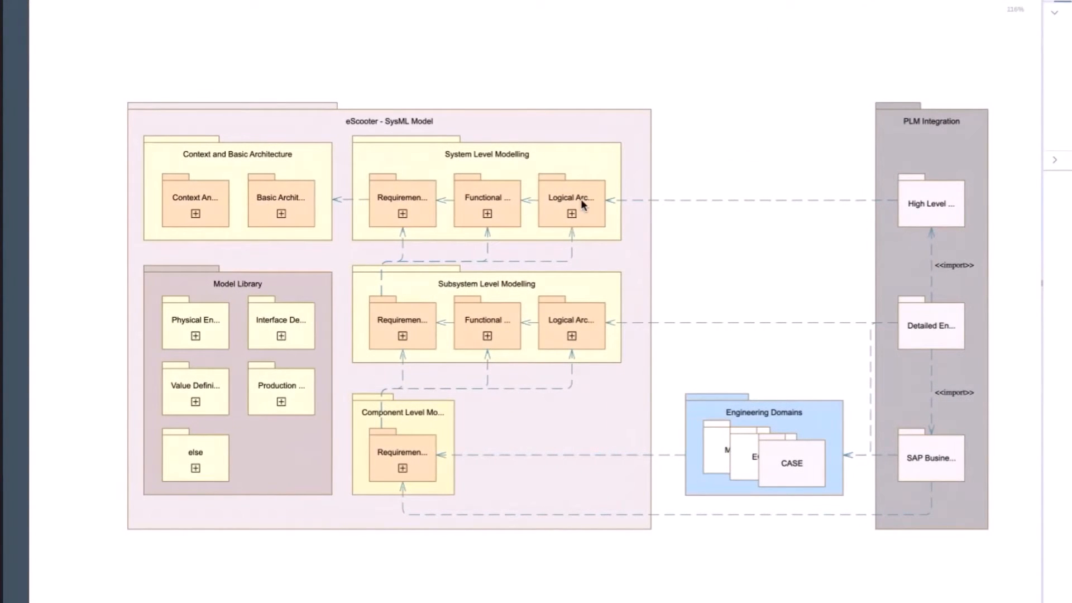
mouse_move(418, 231)
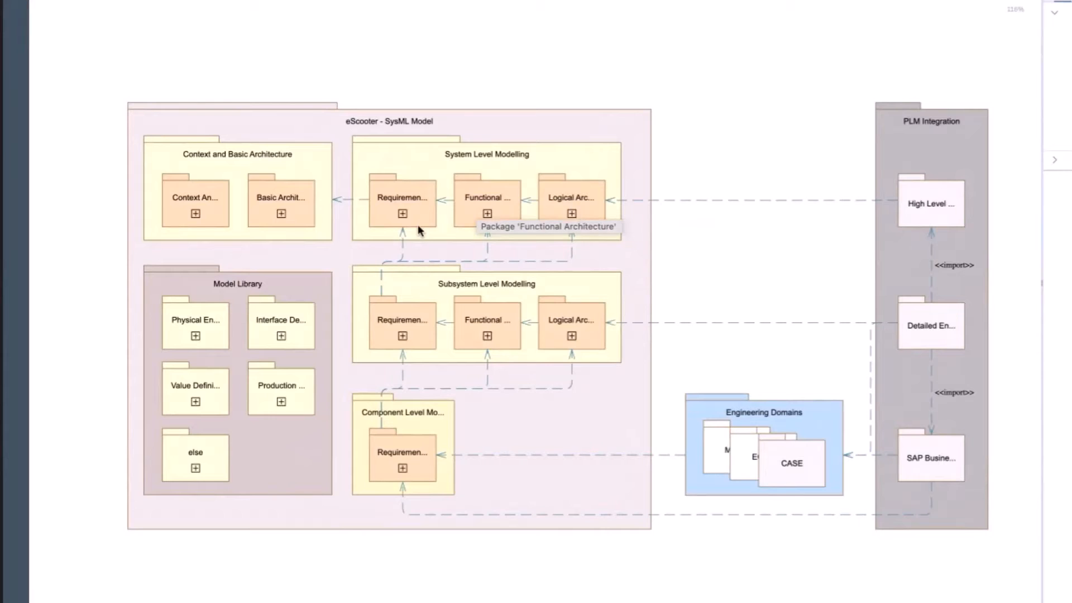
left_click(402, 213)
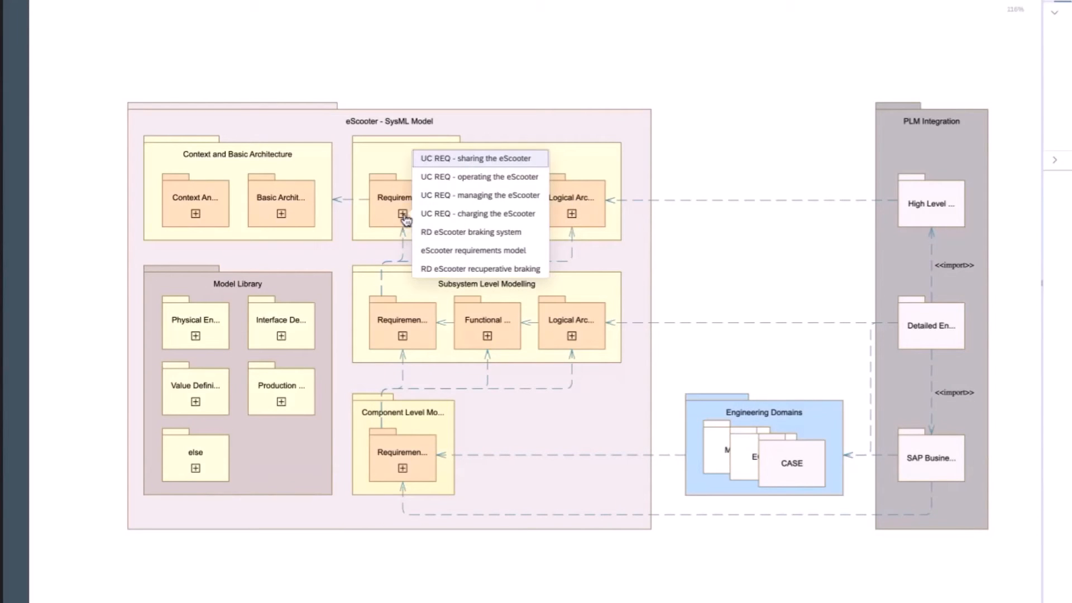
mouse_move(480, 177)
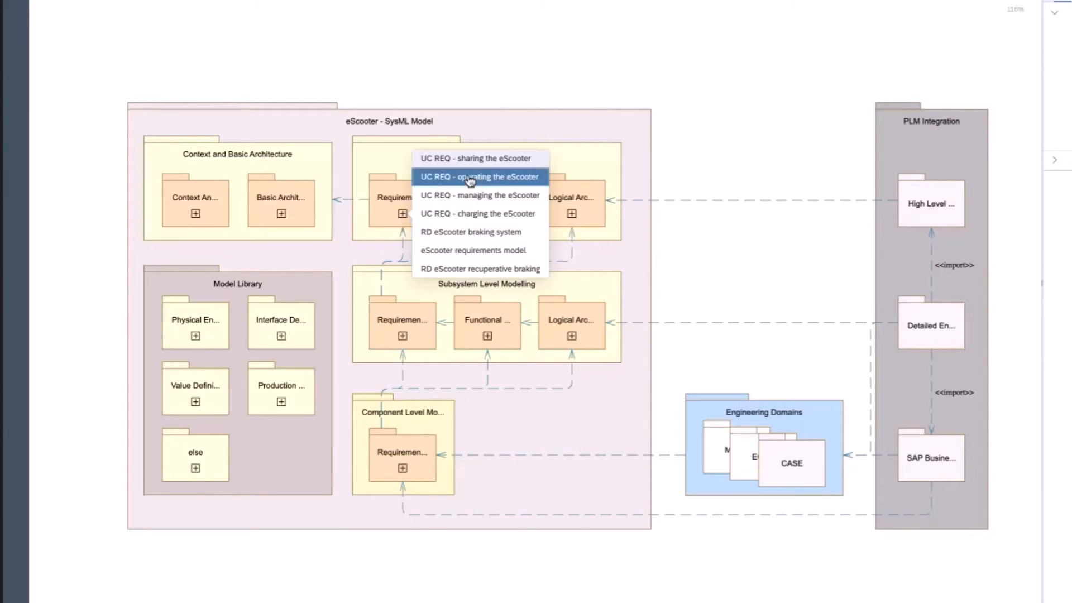
left_click(480, 176)
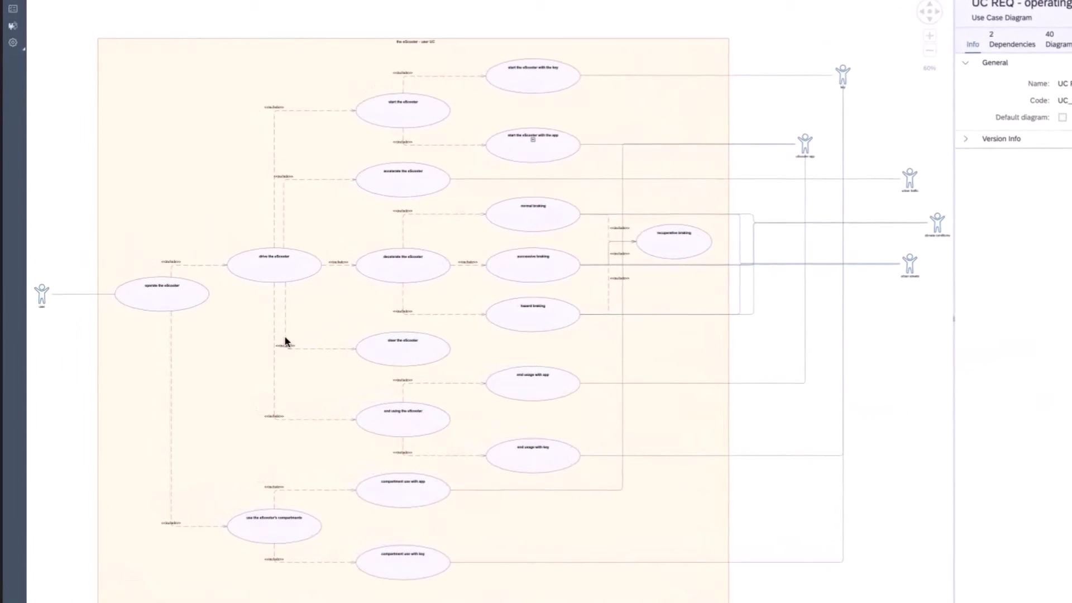
mouse_move(286, 341)
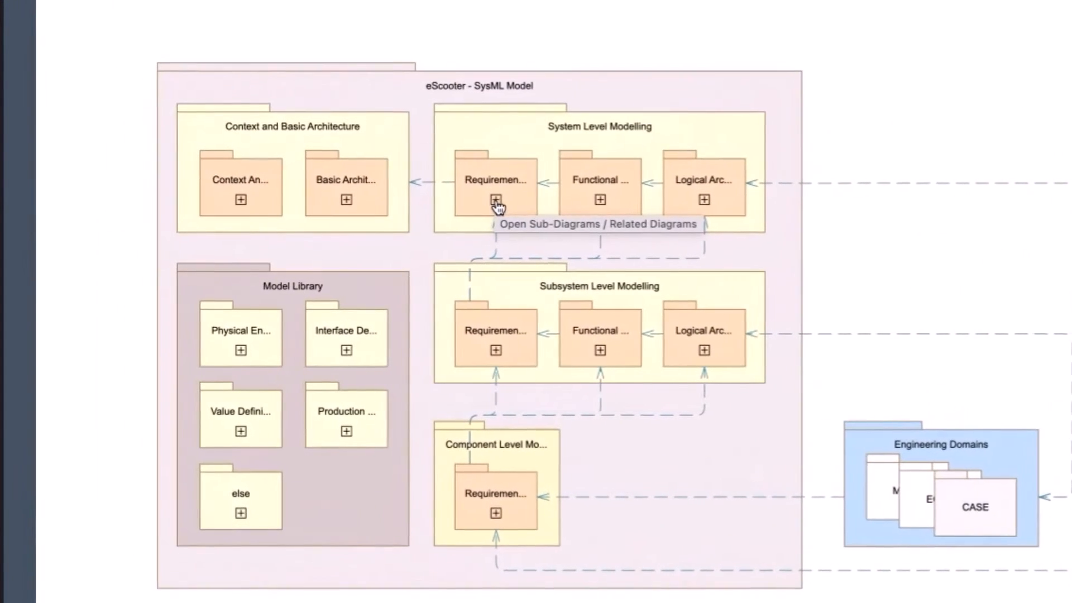
Open the eScooter requirements model document from the Requirements package and search it for '100'
left_click(495, 201)
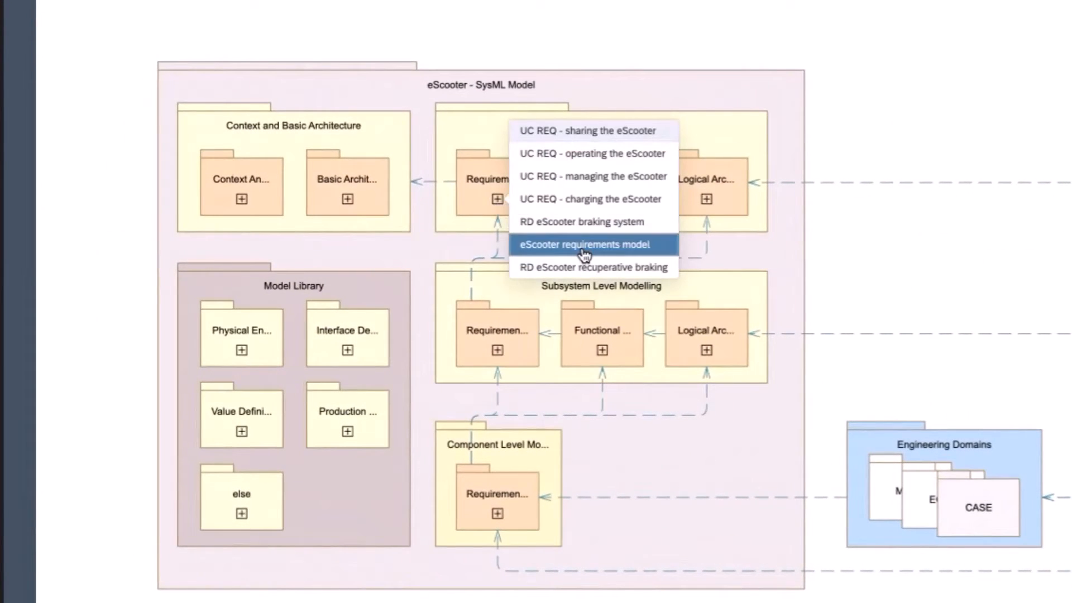
left_click(582, 244)
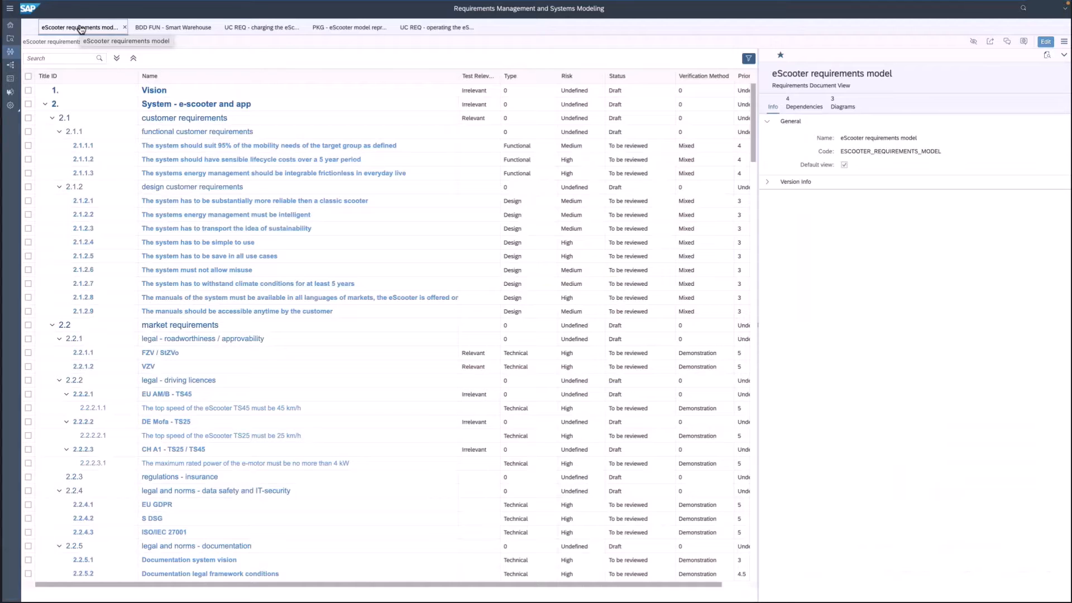
left_click(269, 145)
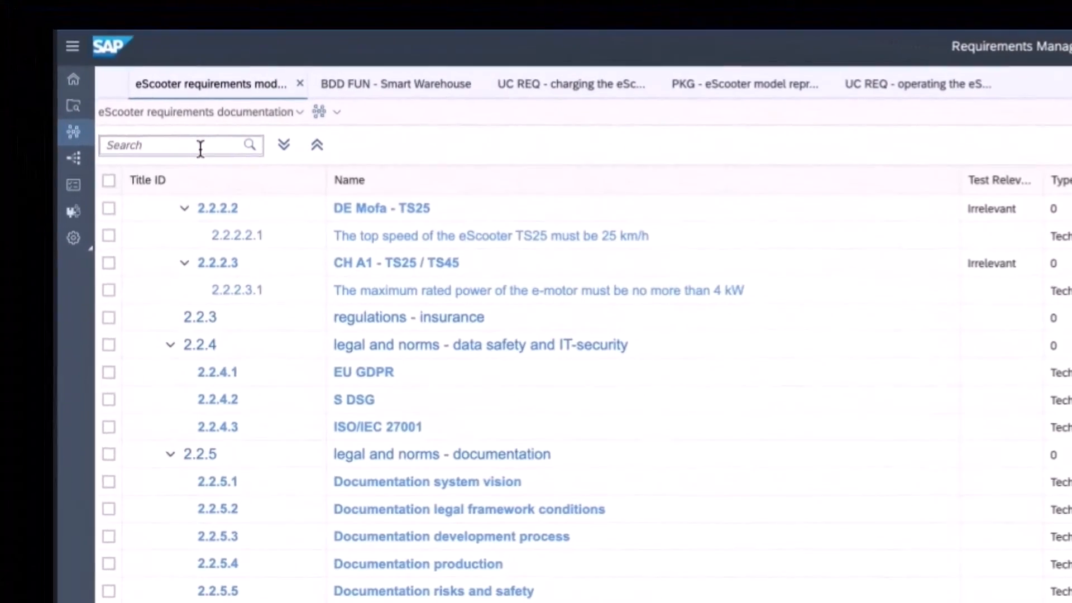
type("100")
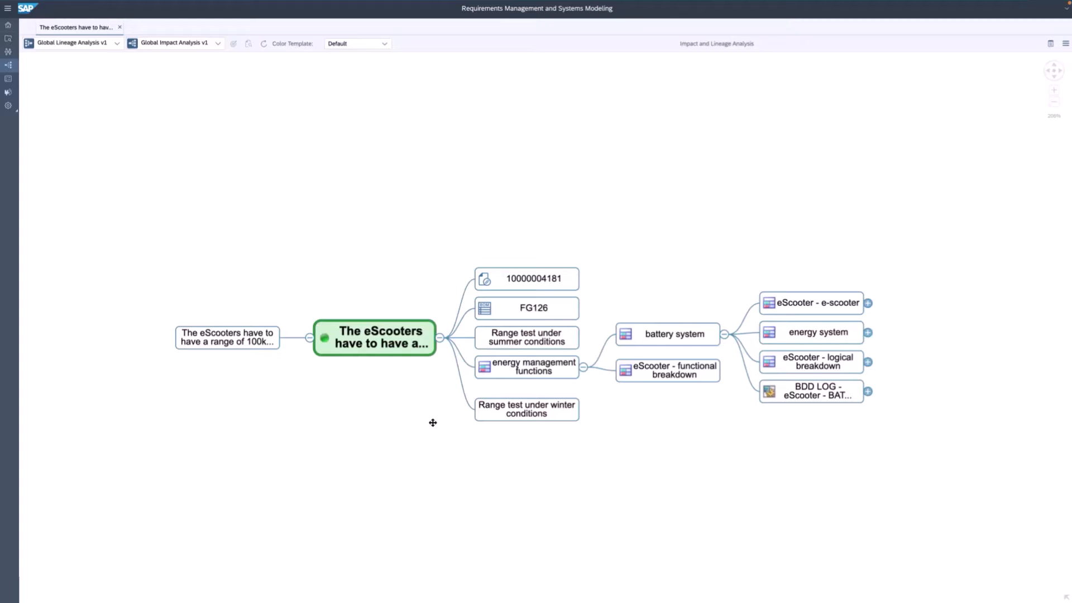
mouse_move(231, 342)
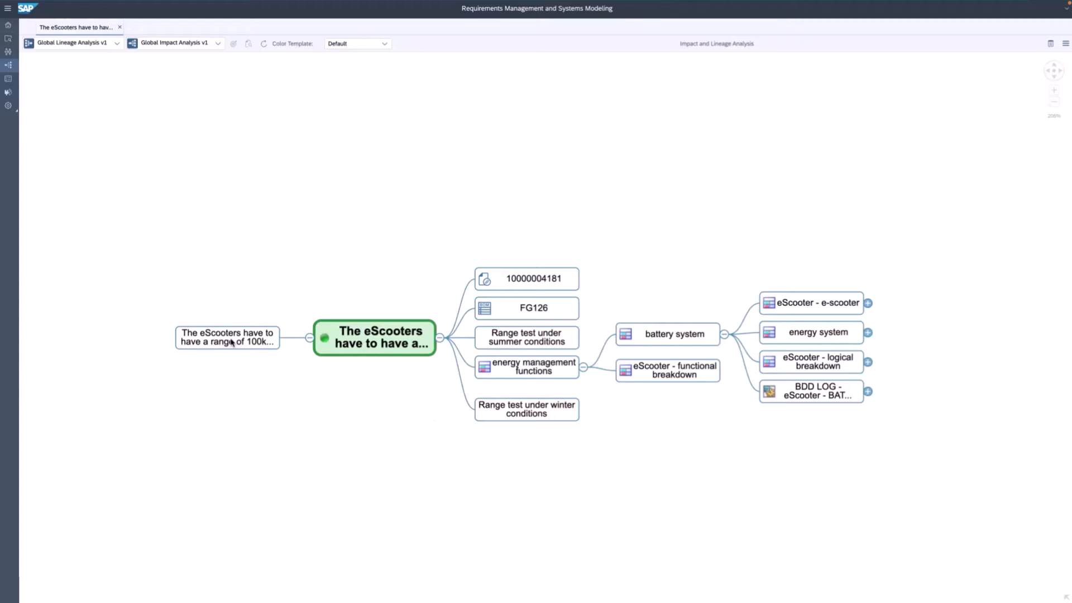
mouse_move(227, 338)
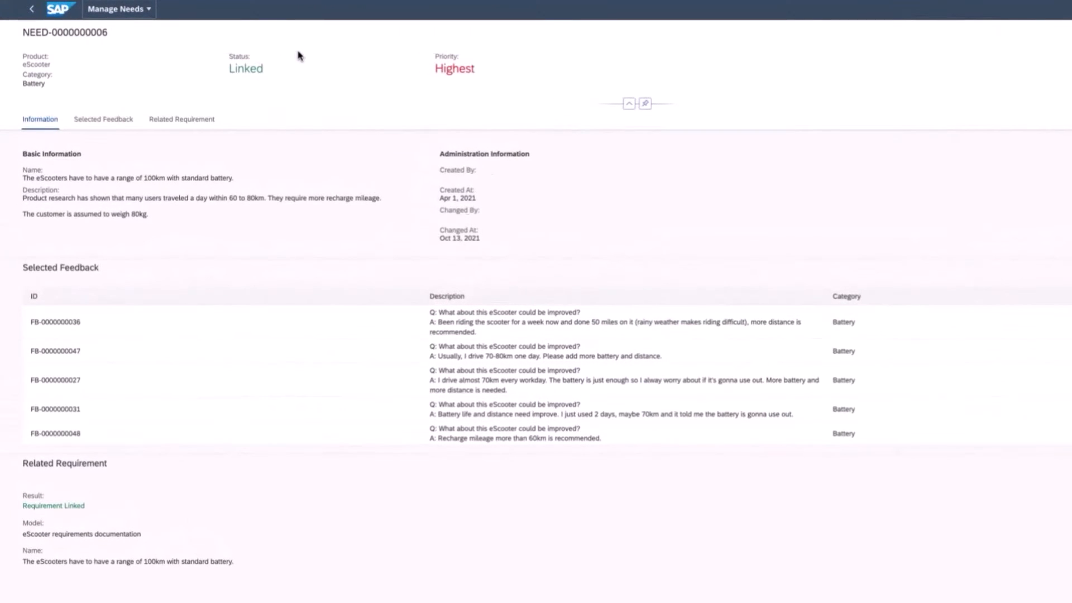
mouse_move(250, 243)
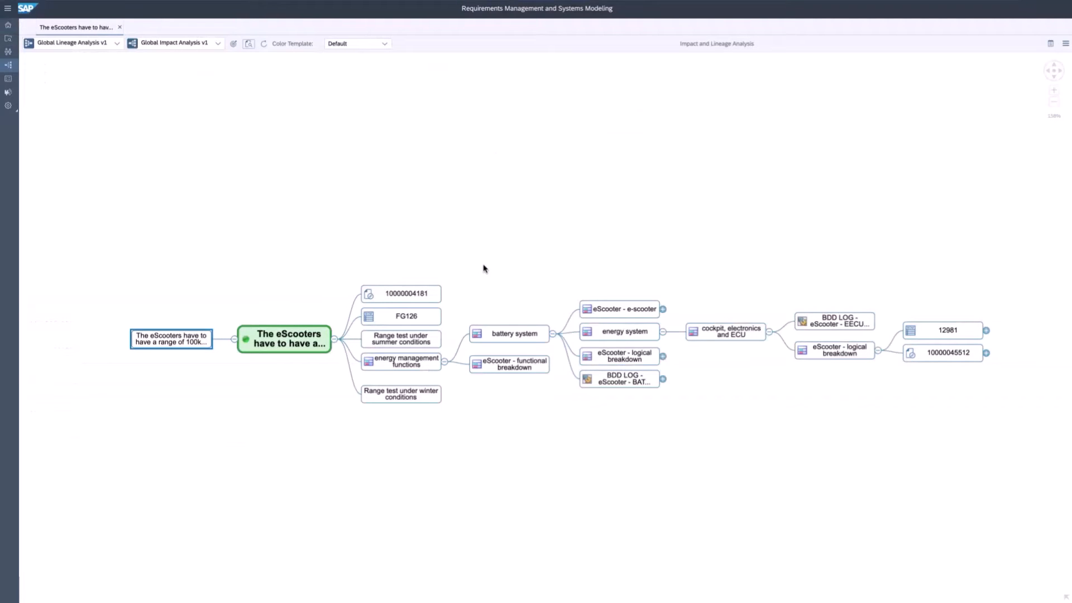
Open the 'Range test under summer conditions' test case in Manage Test Cases
left_click(400, 338)
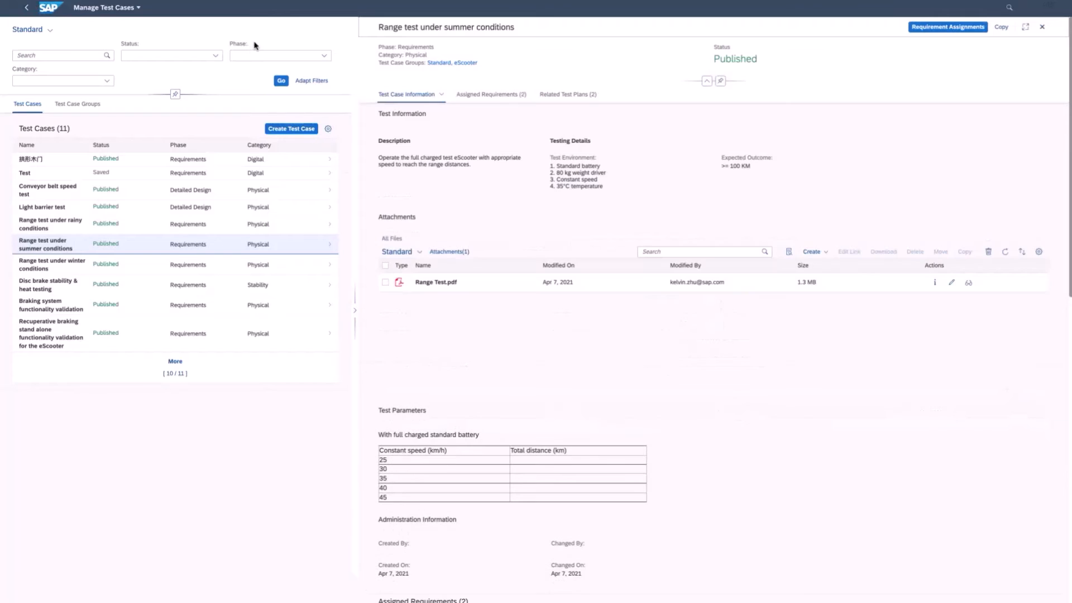
mouse_move(514, 142)
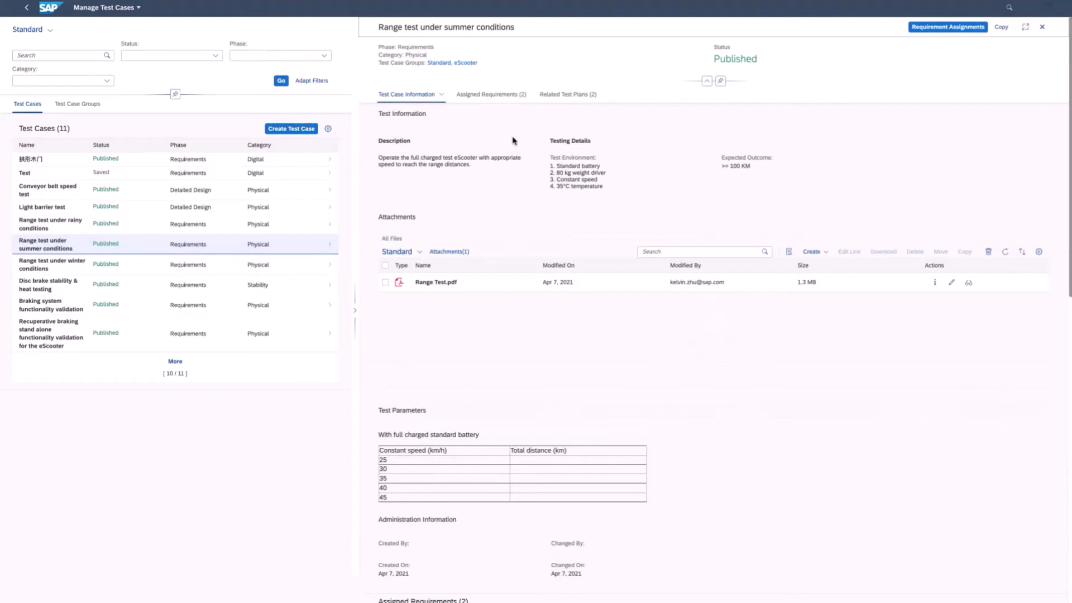
mouse_move(510, 190)
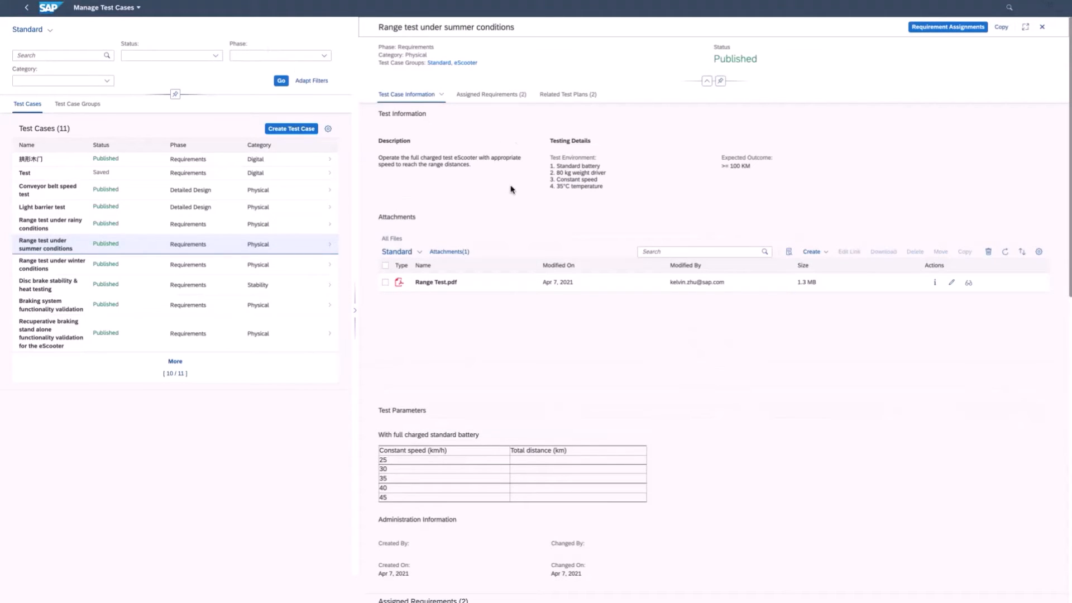
mouse_move(533, 212)
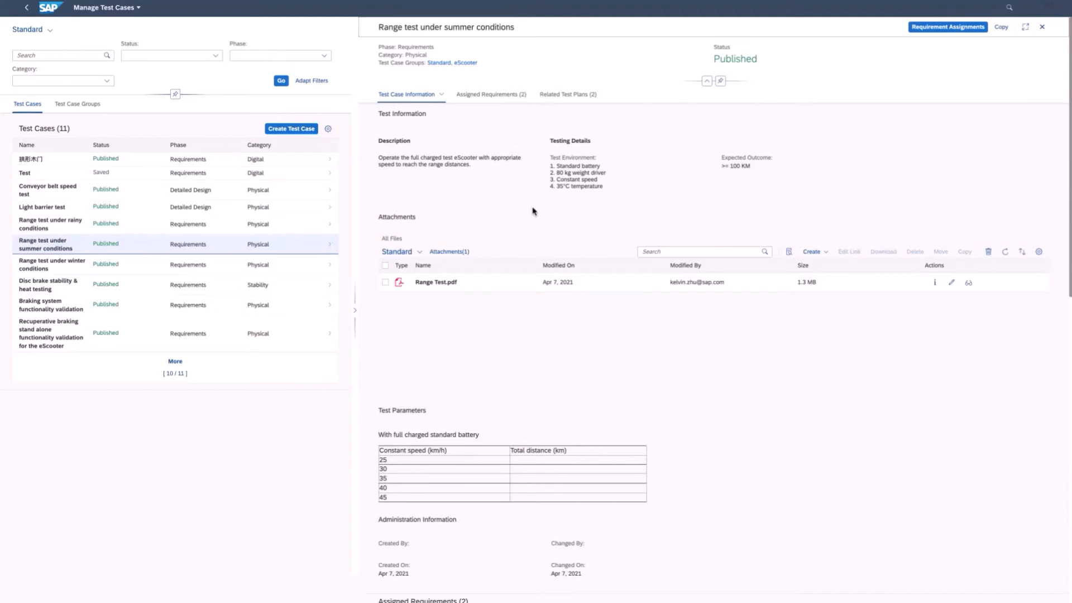
Review assigned requirements and related test plans, then open 'eScooter edition 2021 functional tests'
scroll("down", 3)
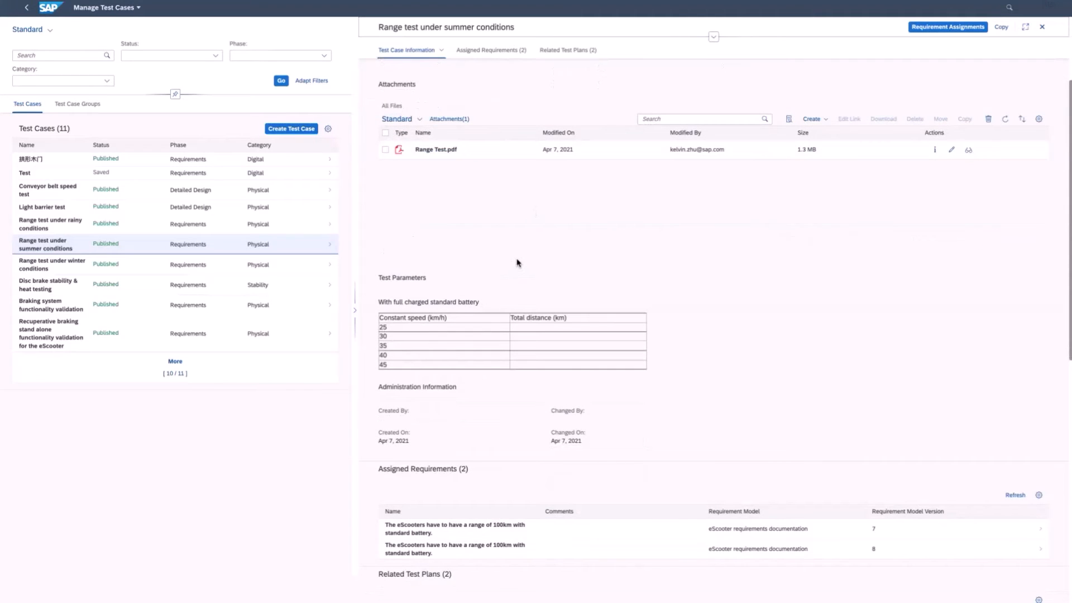
scroll("down", 3)
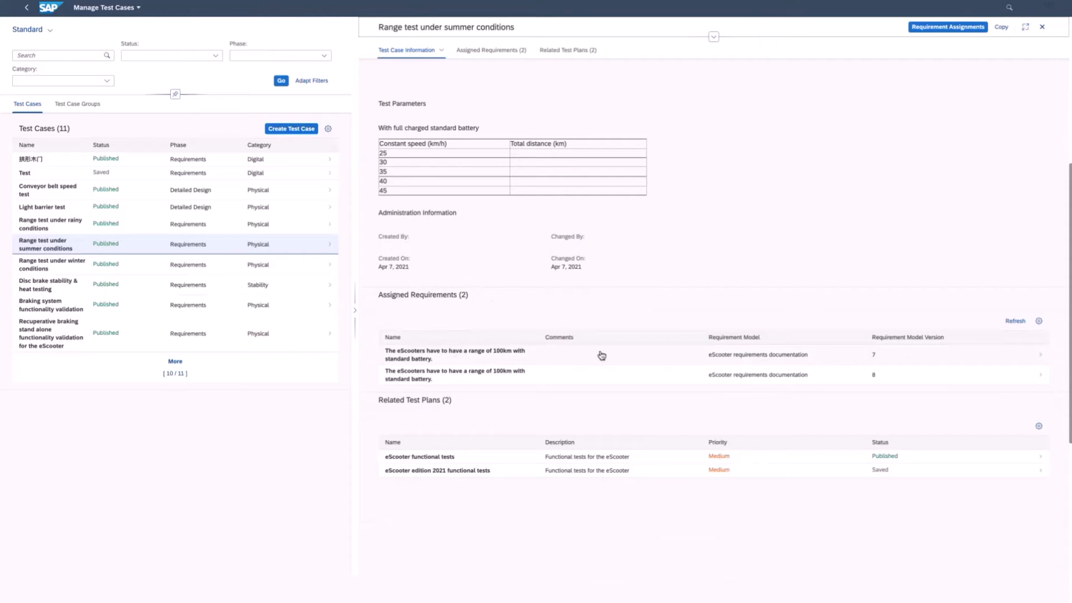
mouse_move(881, 363)
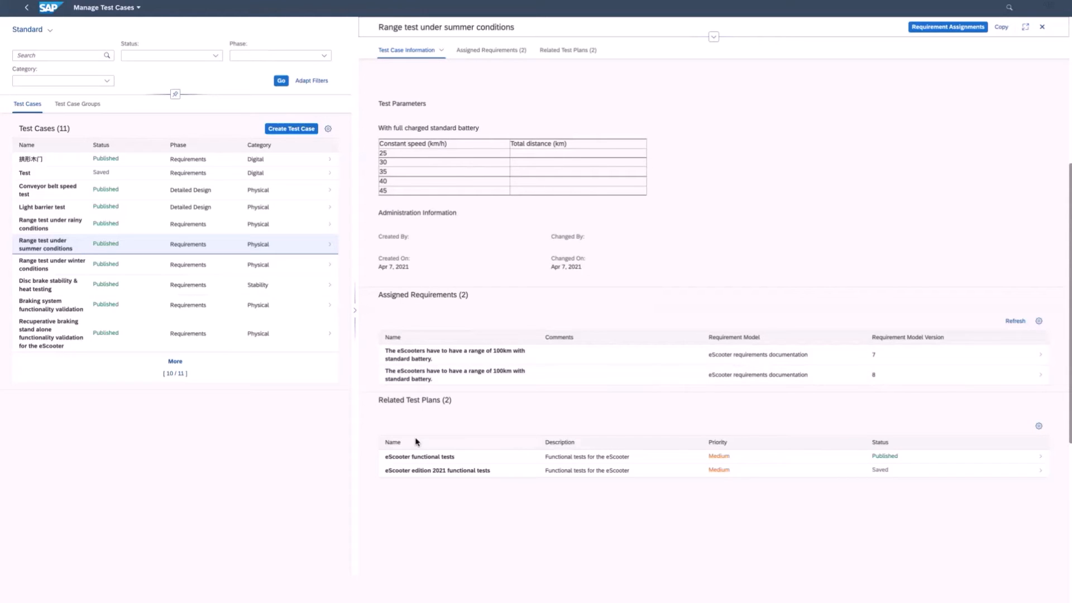
left_click(441, 470)
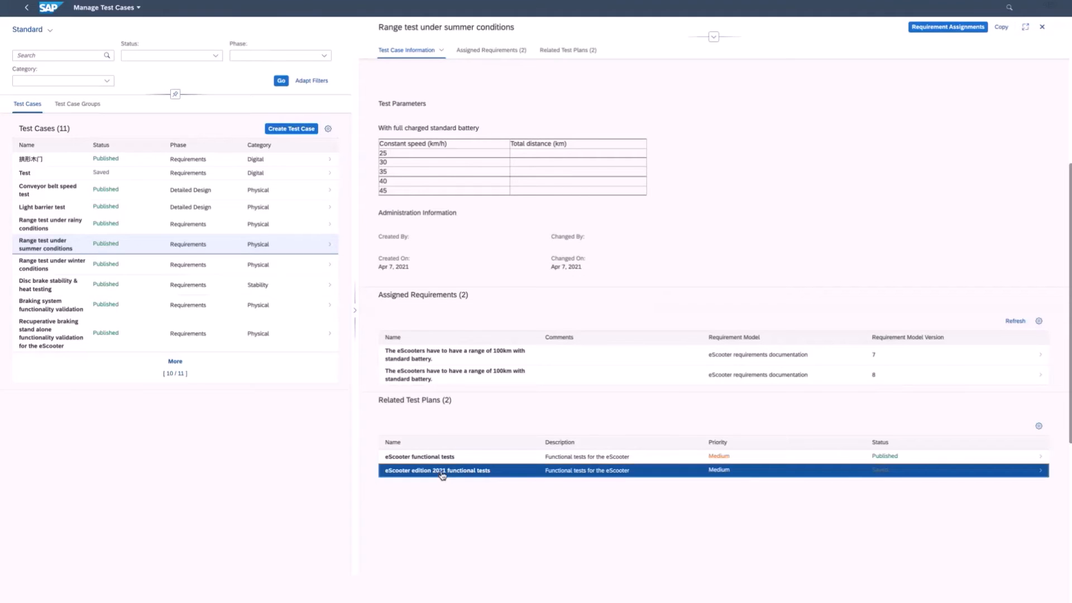
left_click(438, 470)
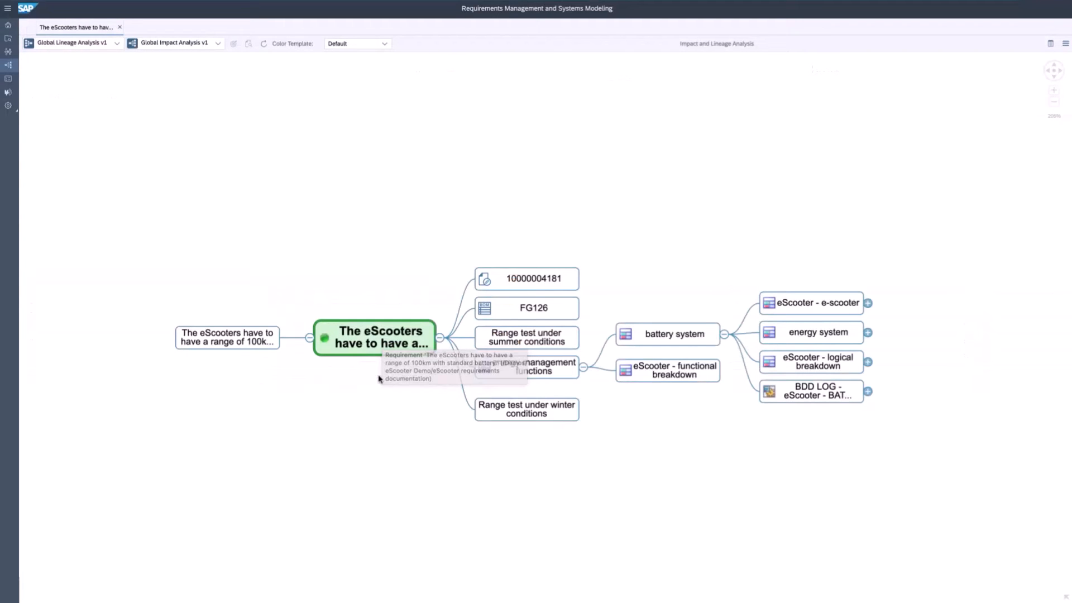
mouse_move(526, 367)
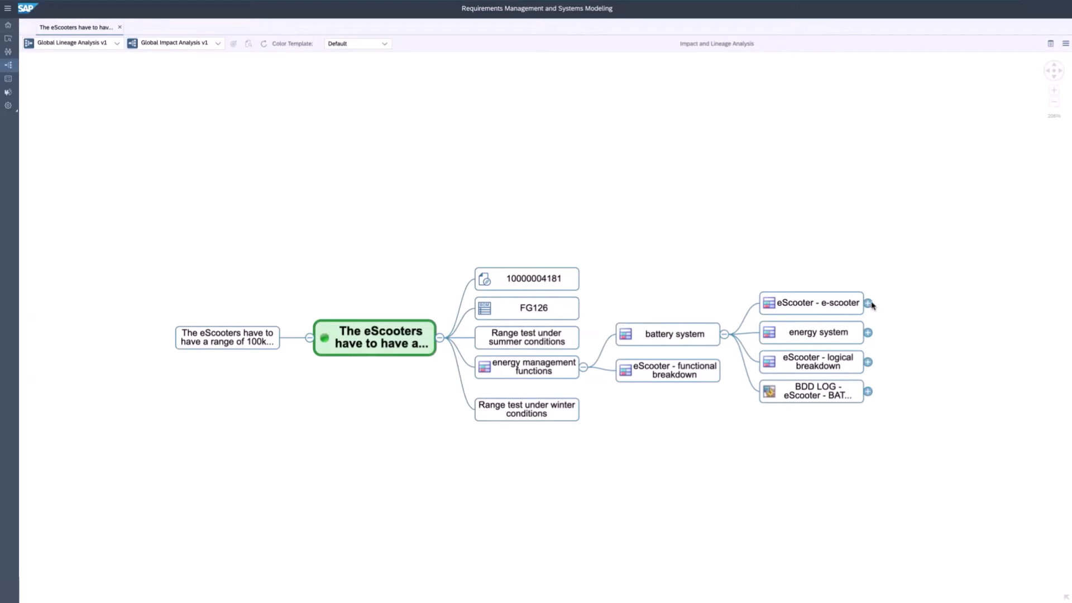
mouse_move(868, 304)
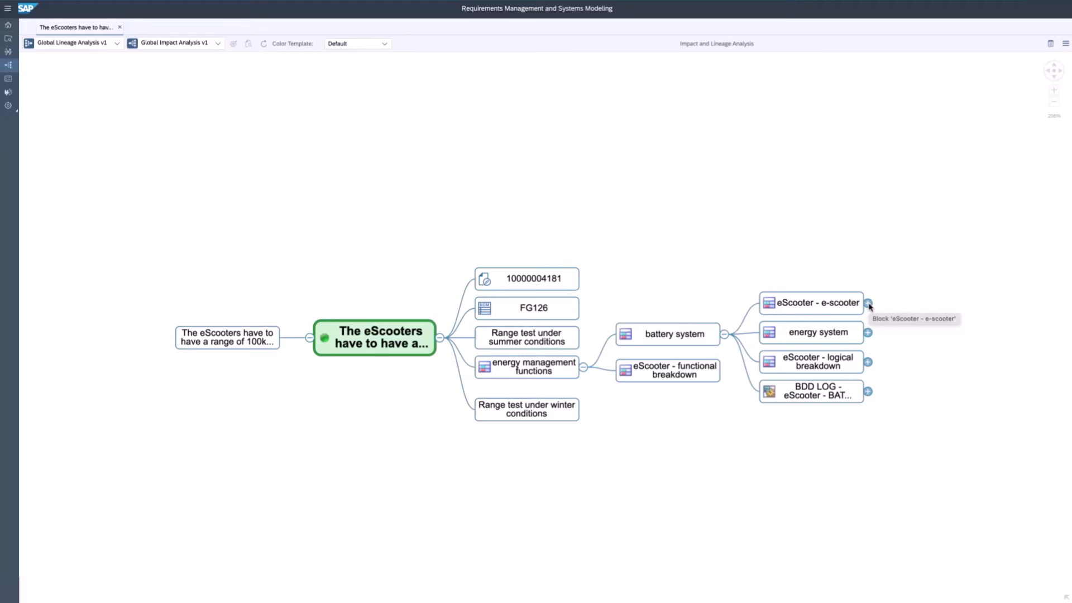
mouse_move(868, 335)
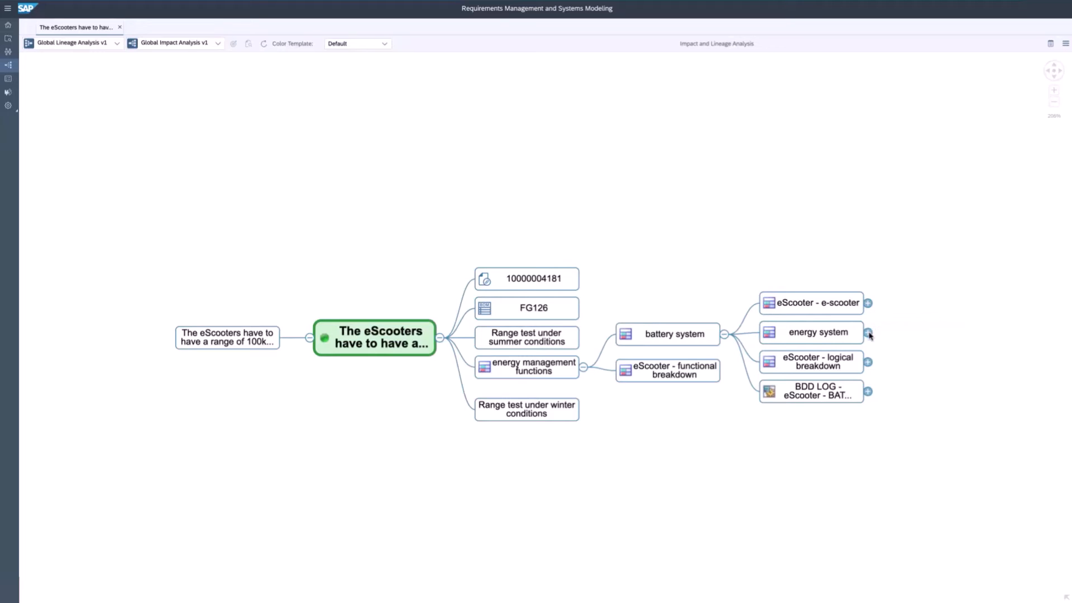
Expand the energy system's dependents and open the 'eScooter - logical breakdown' block's BDD diagram
left_click(868, 332)
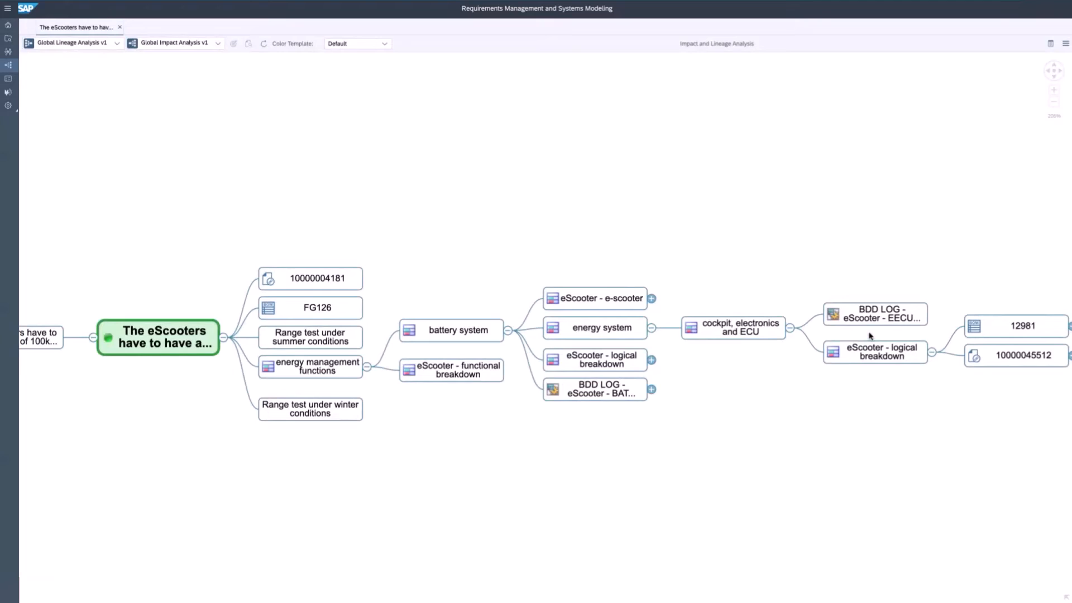
mouse_move(632, 332)
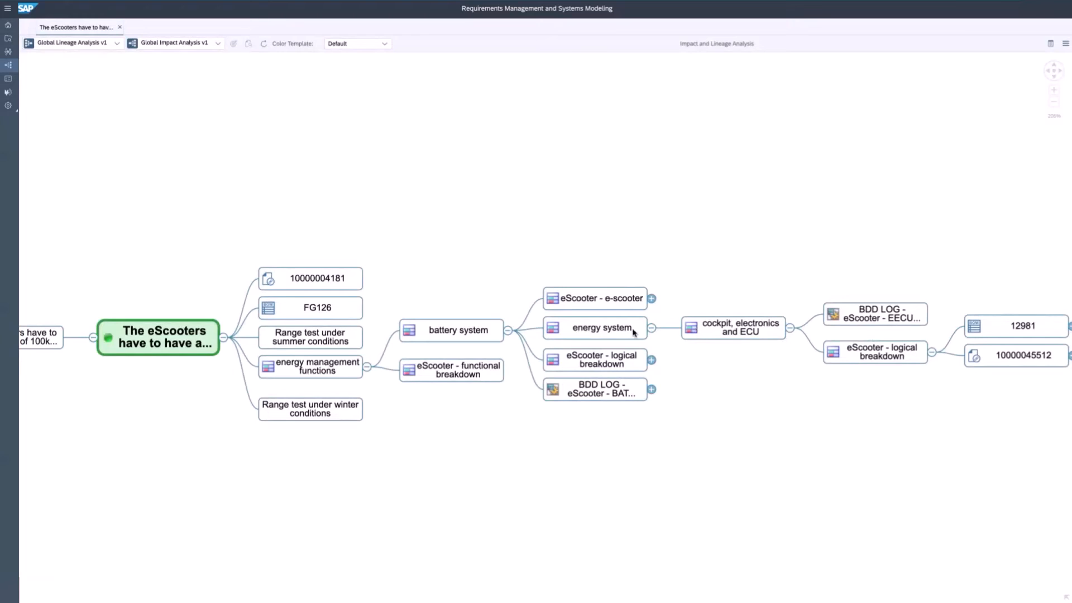
mouse_move(900, 363)
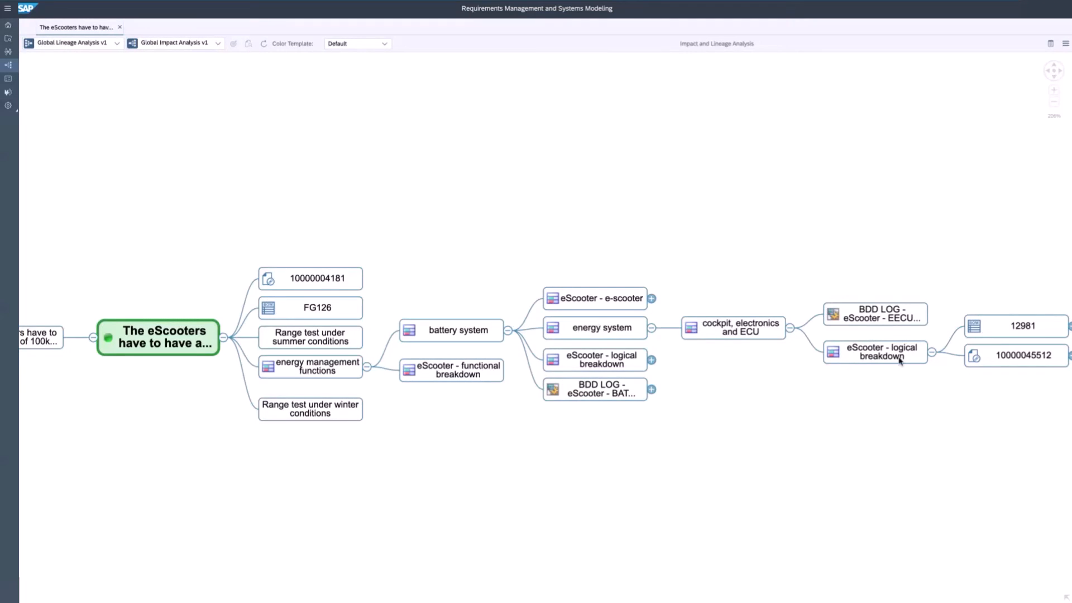
left_click(874, 351)
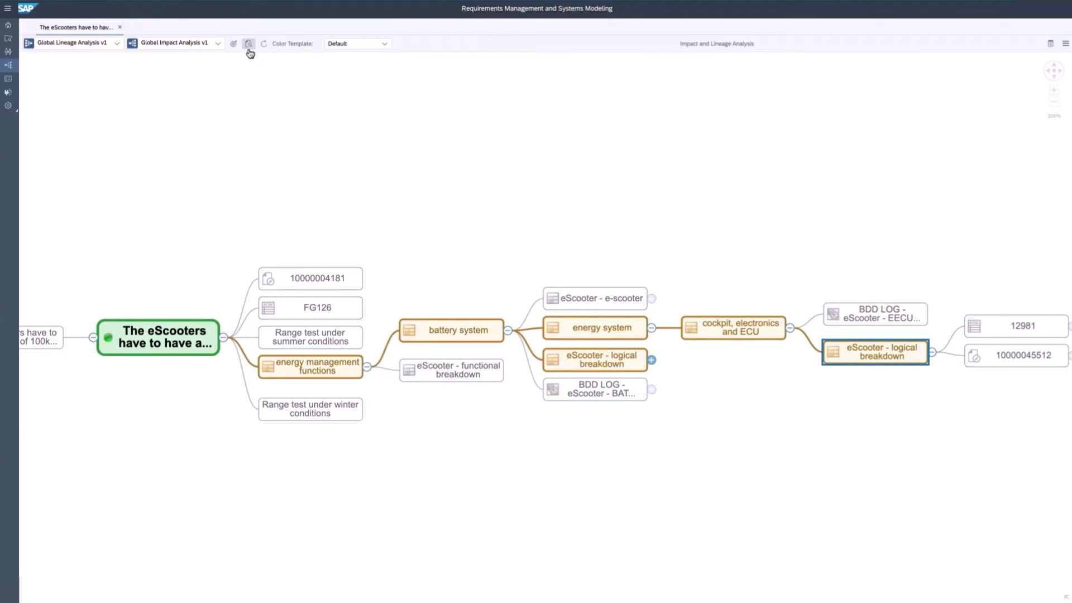
mouse_move(249, 44)
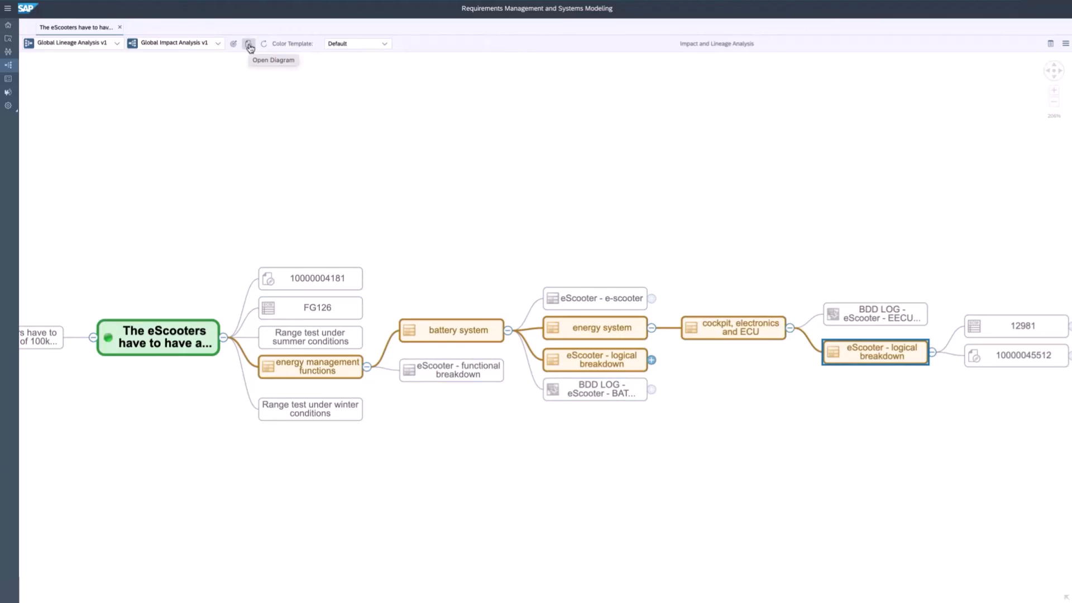
left_click(248, 43)
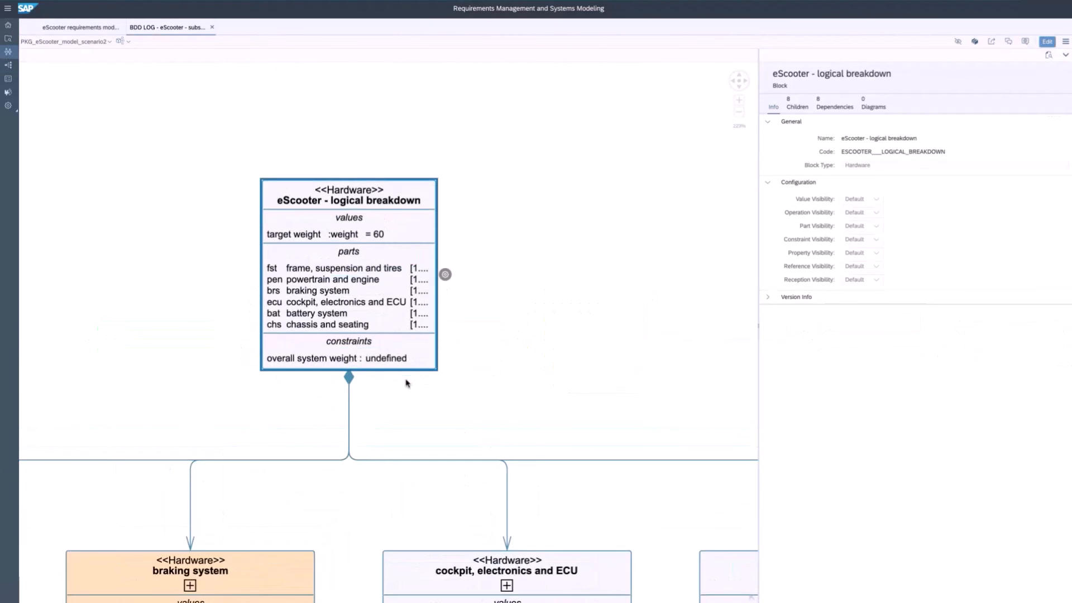
mouse_move(509, 429)
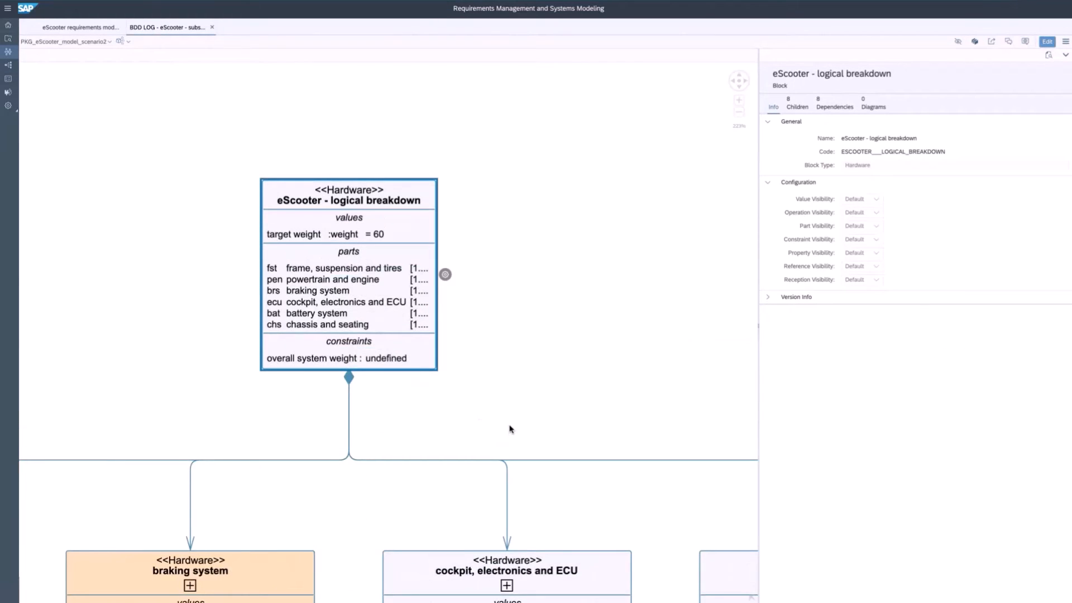